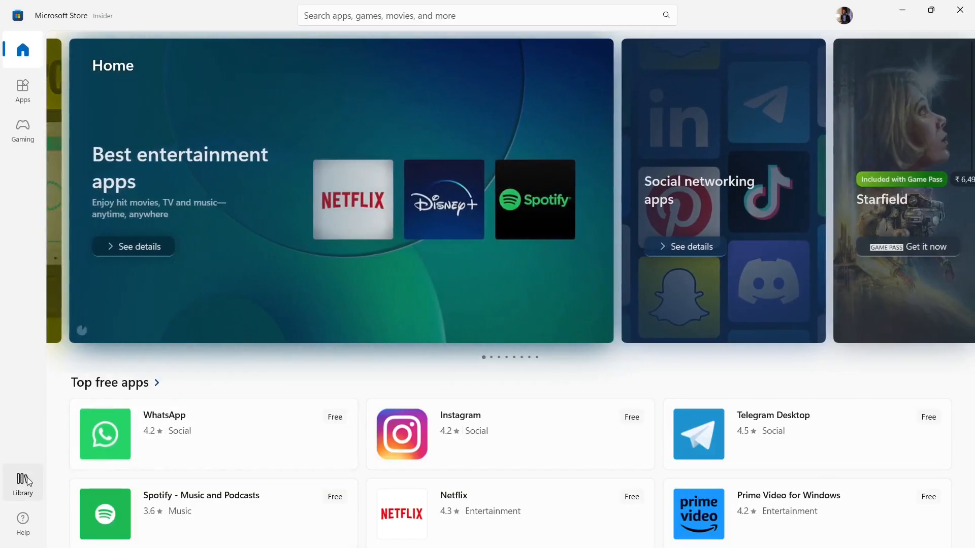
# Show the Library of installed apps and start Get updates for them.
pyautogui.click(22, 484)
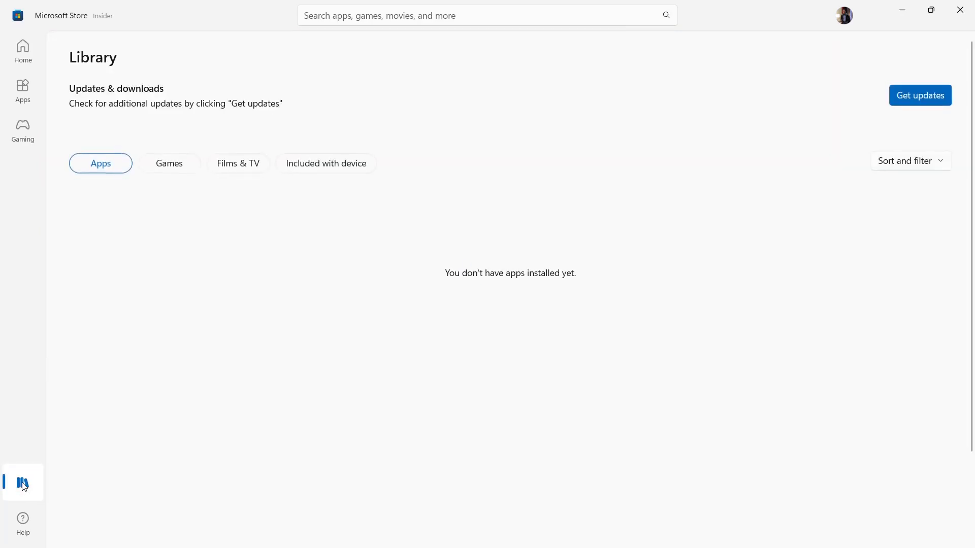
pyautogui.click(22, 49)
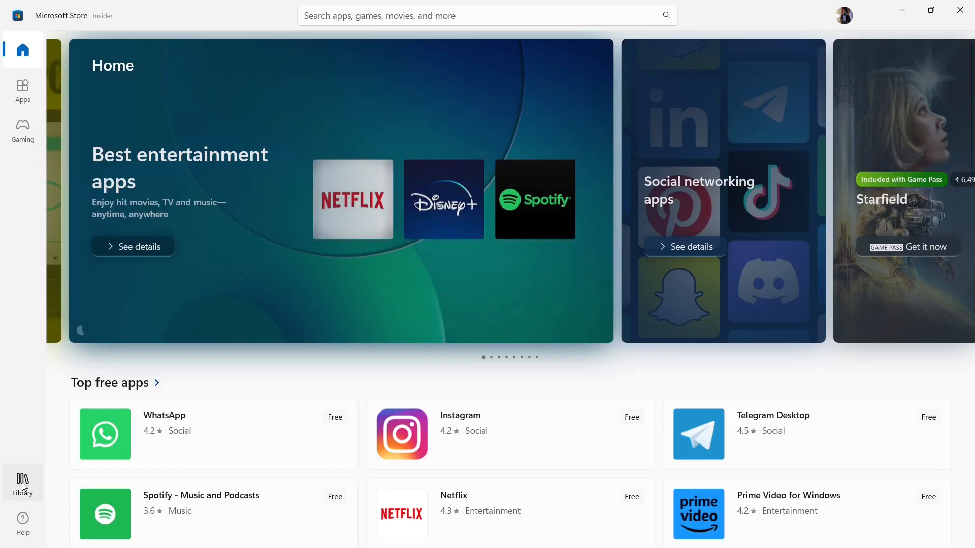
pyautogui.click(22, 484)
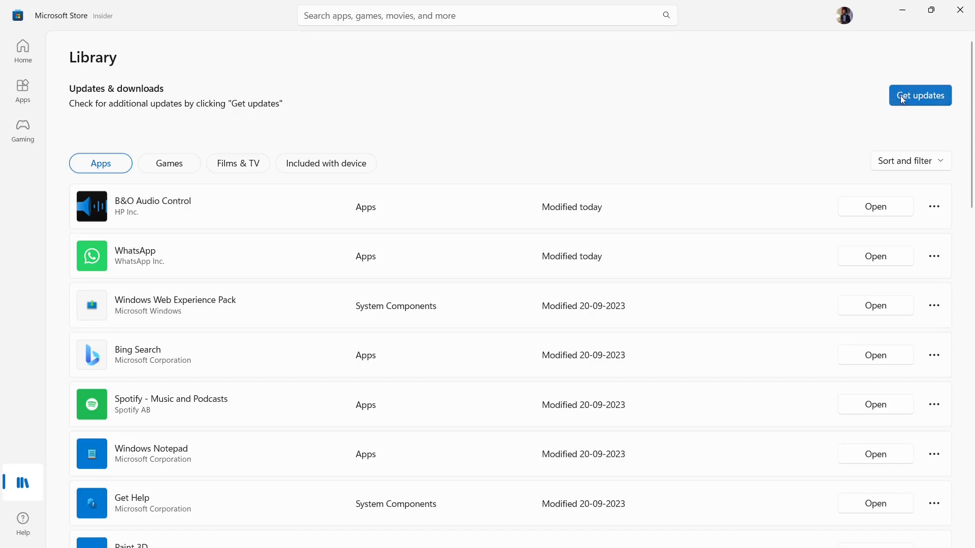
pyautogui.click(920, 95)
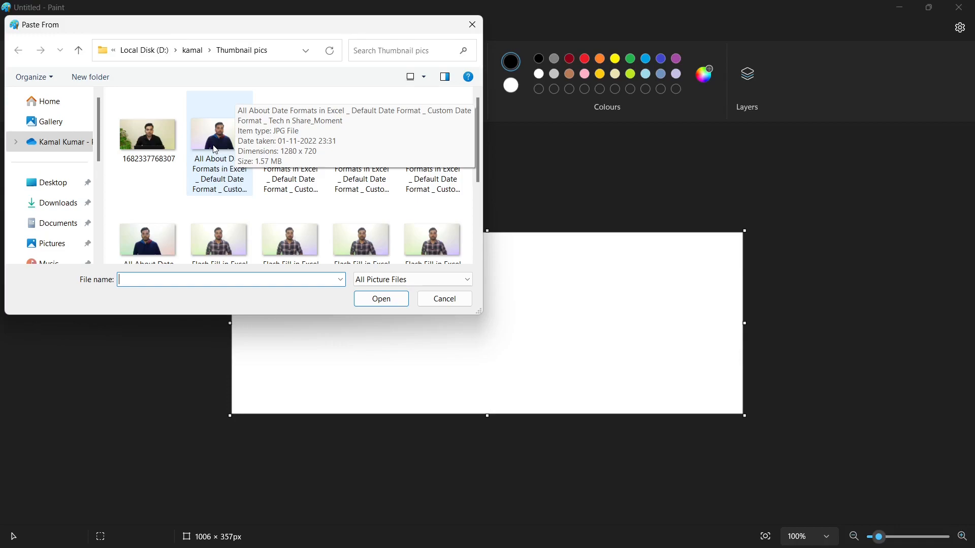
# Insert the portrait photo and remove its background, including the leftover white area near the chin.
pyautogui.doubleClick(212, 134)
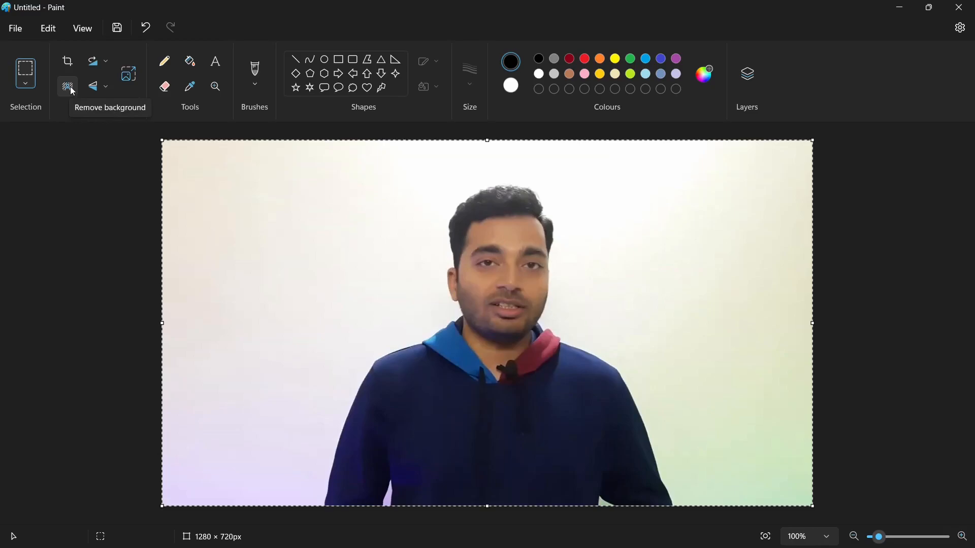
pyautogui.click(67, 86)
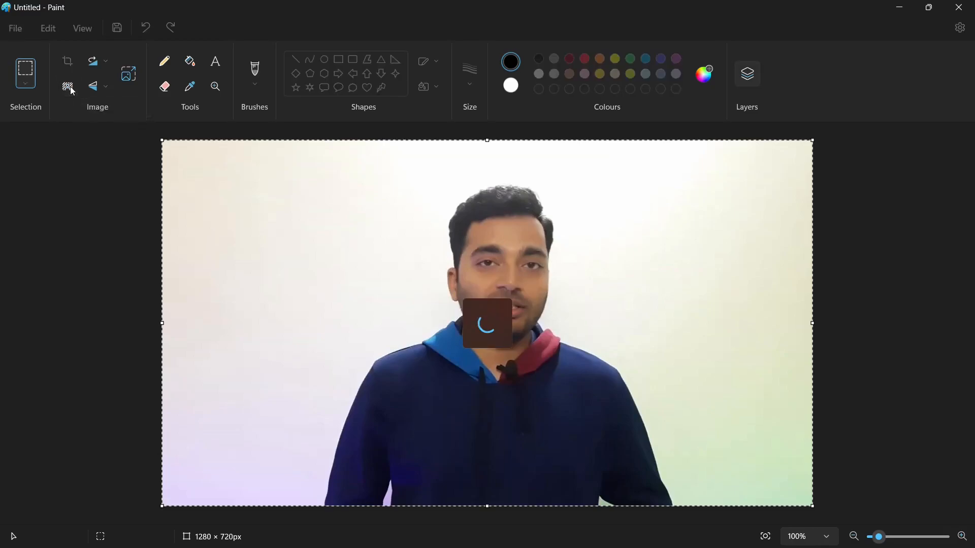
pyautogui.click(68, 86)
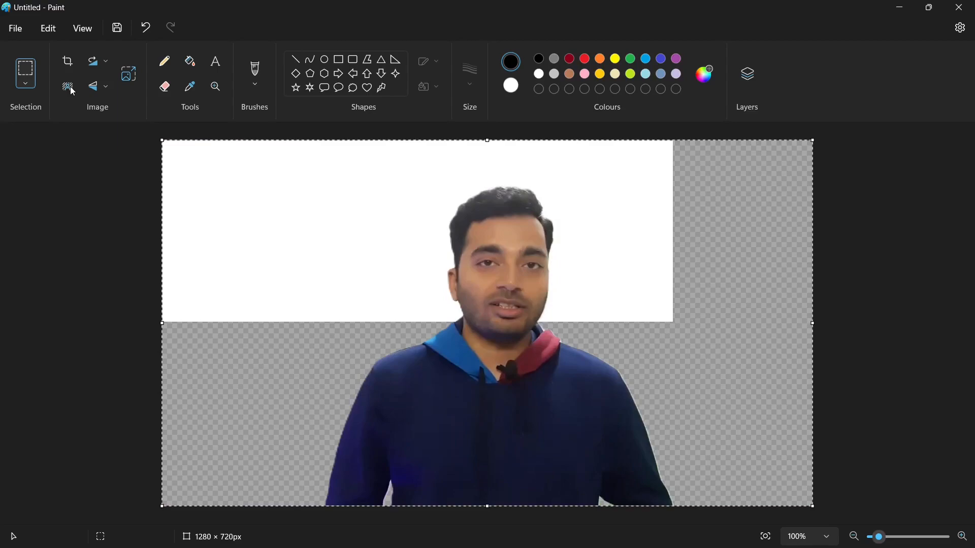
pyautogui.moveTo(214, 241)
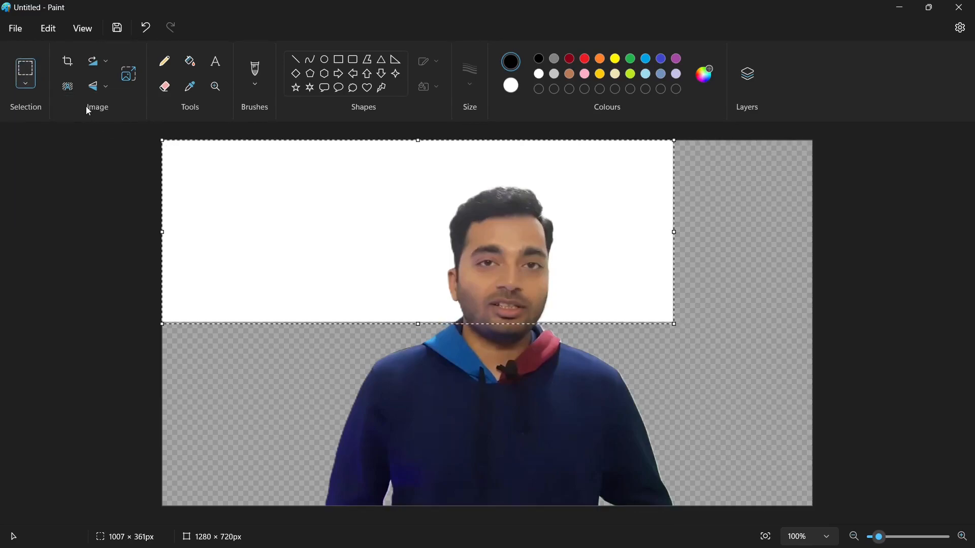
pyautogui.moveTo(67, 87)
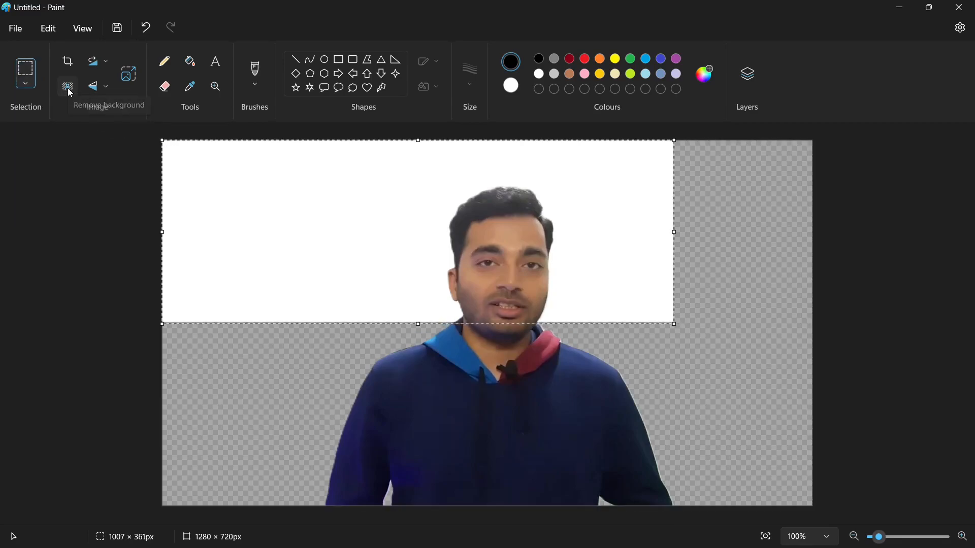
pyautogui.click(67, 86)
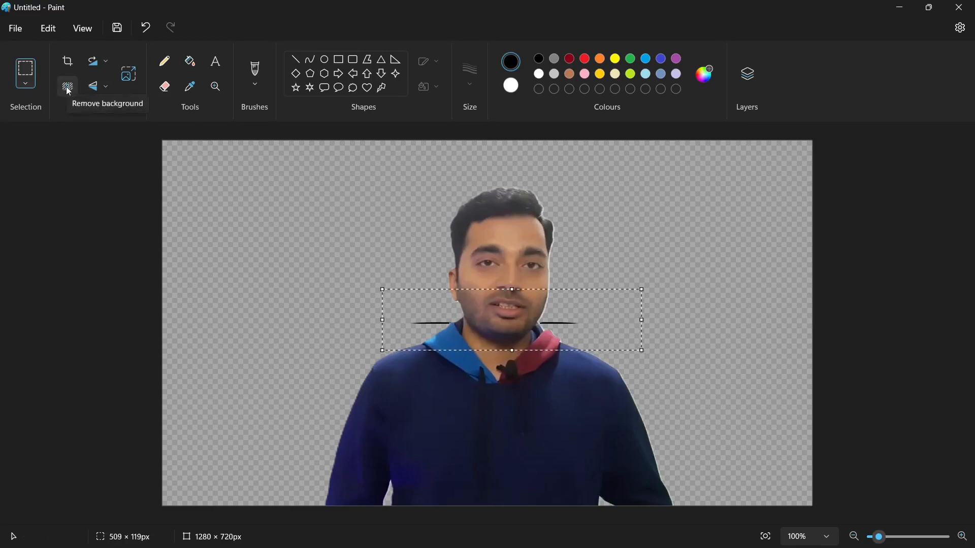
pyautogui.click(67, 85)
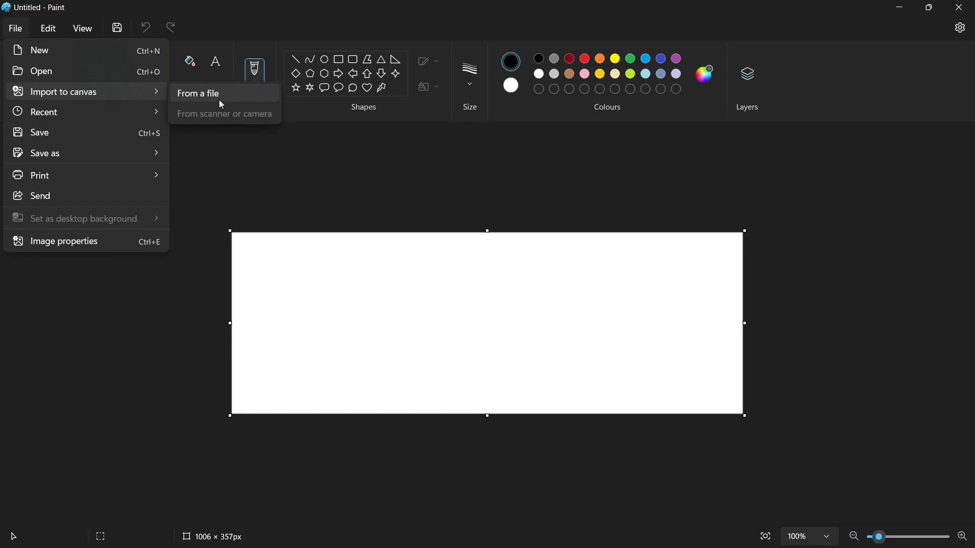
# Import the binary-code image at 25% zoom and position the 123RB person cutout on it.
pyautogui.click(198, 93)
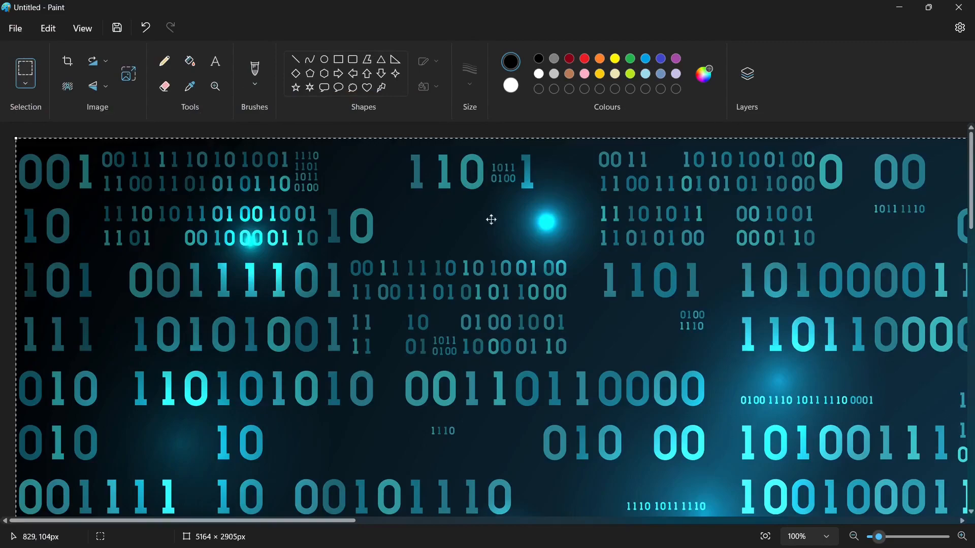
pyautogui.moveTo(817, 524)
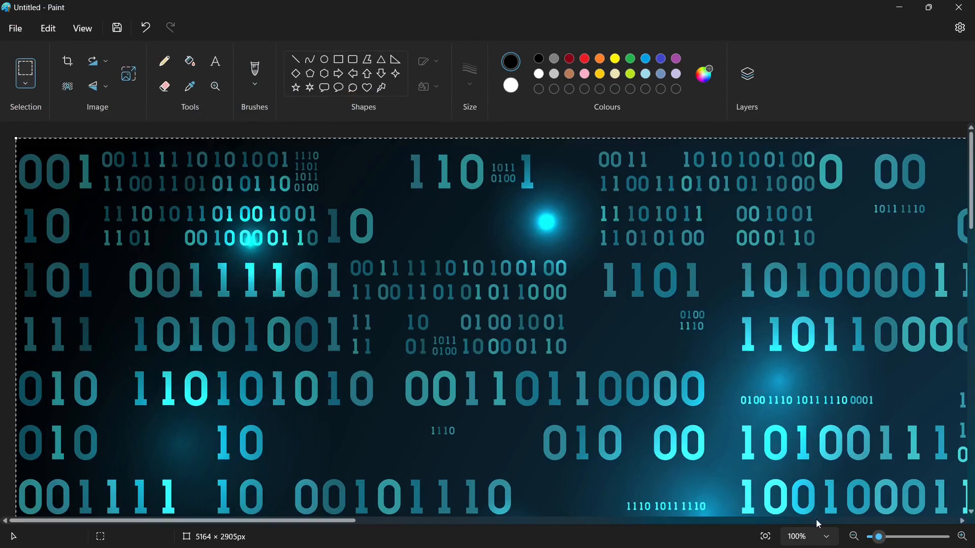
pyautogui.click(853, 536)
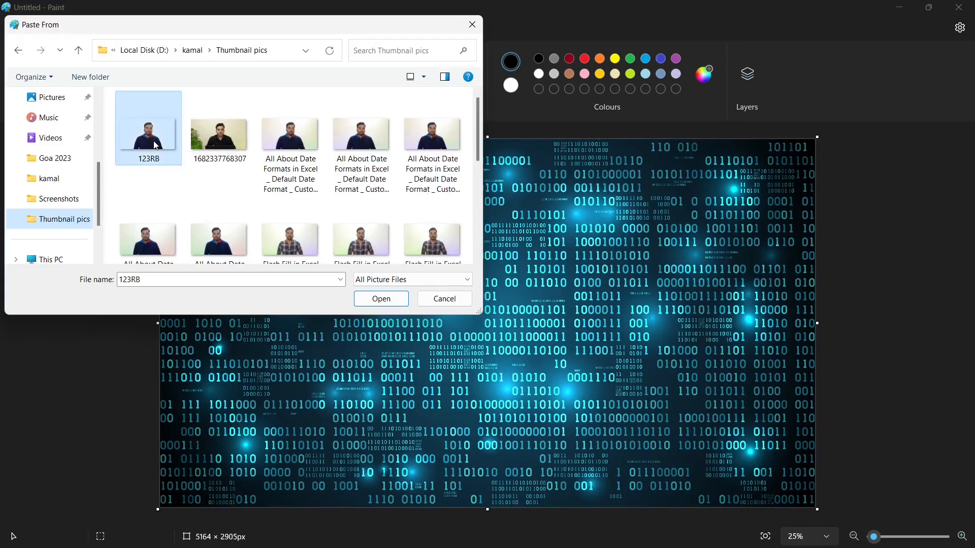
pyautogui.click(381, 298)
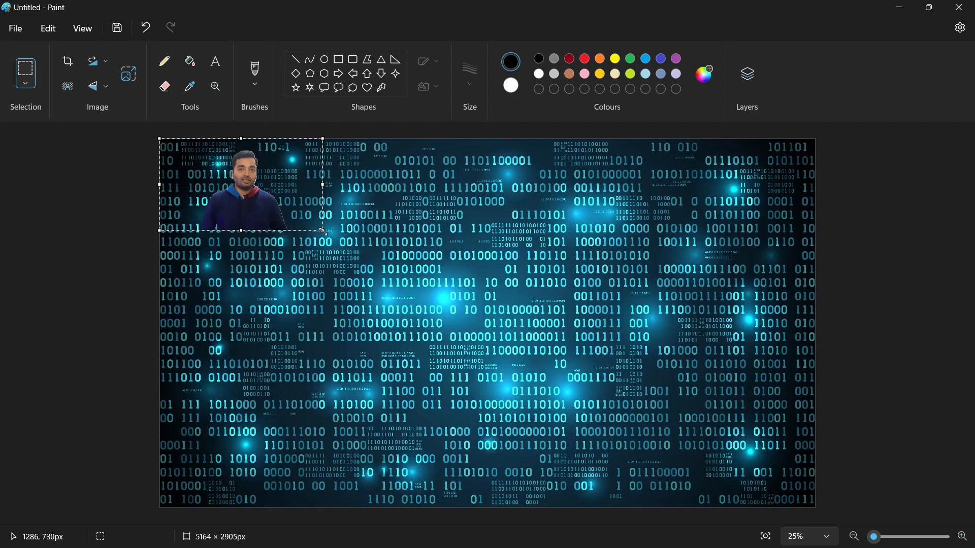
pyautogui.moveTo(322, 231); pyautogui.dragTo(461, 284)
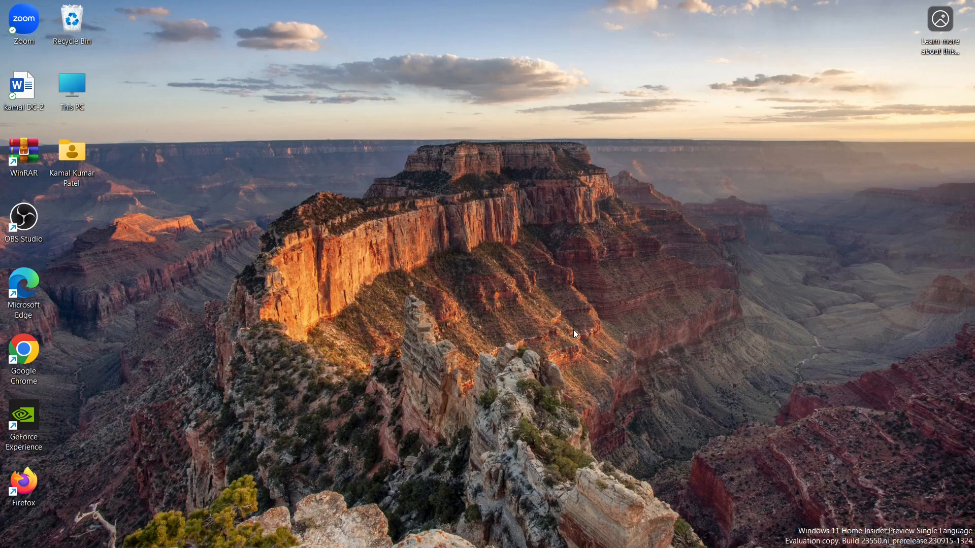
# Launch Snipping Tool from search to capture the Registered Office text block.
pyautogui.write('snipping Tool')
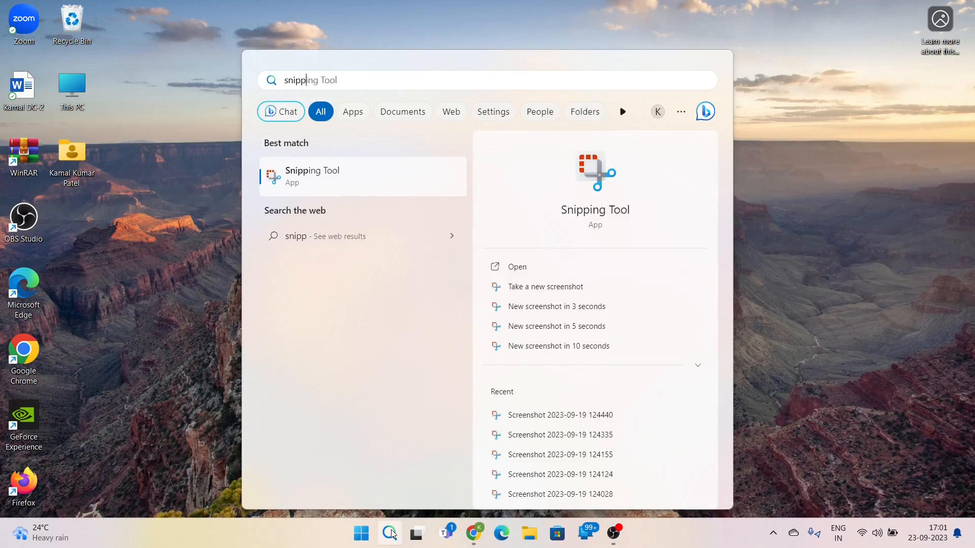
pyautogui.click(311, 175)
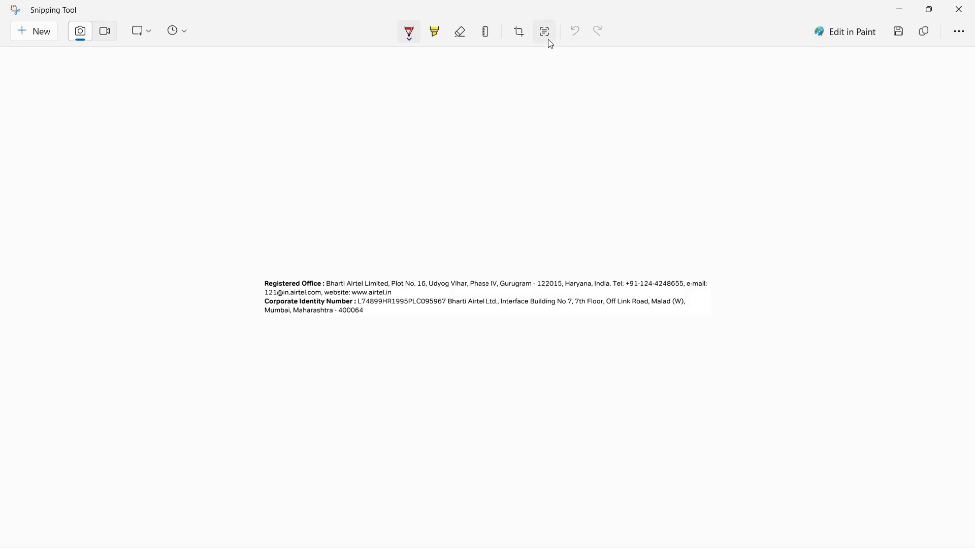
pyautogui.moveTo(543, 31)
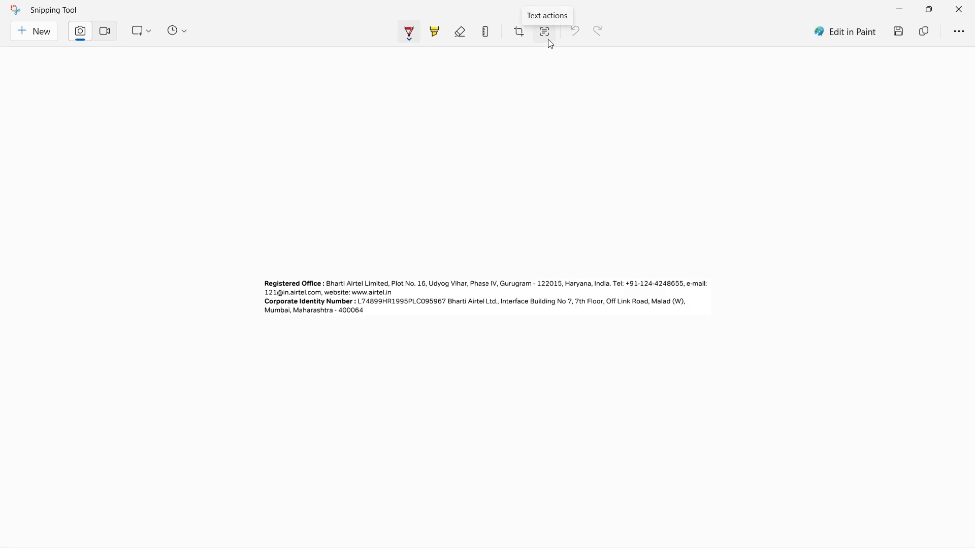
# Detect the snip's text with Text actions and copy all of it.
pyautogui.click(544, 31)
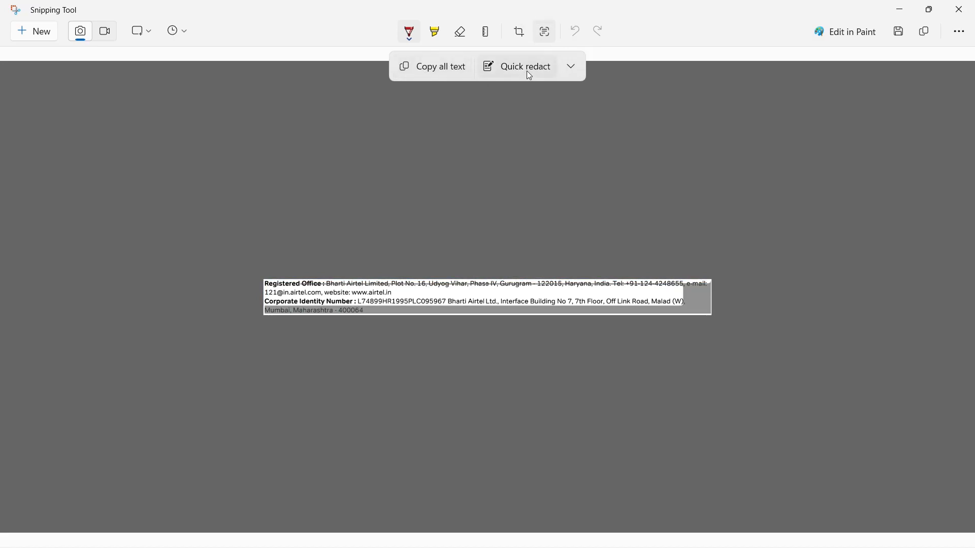
pyautogui.moveTo(433, 70)
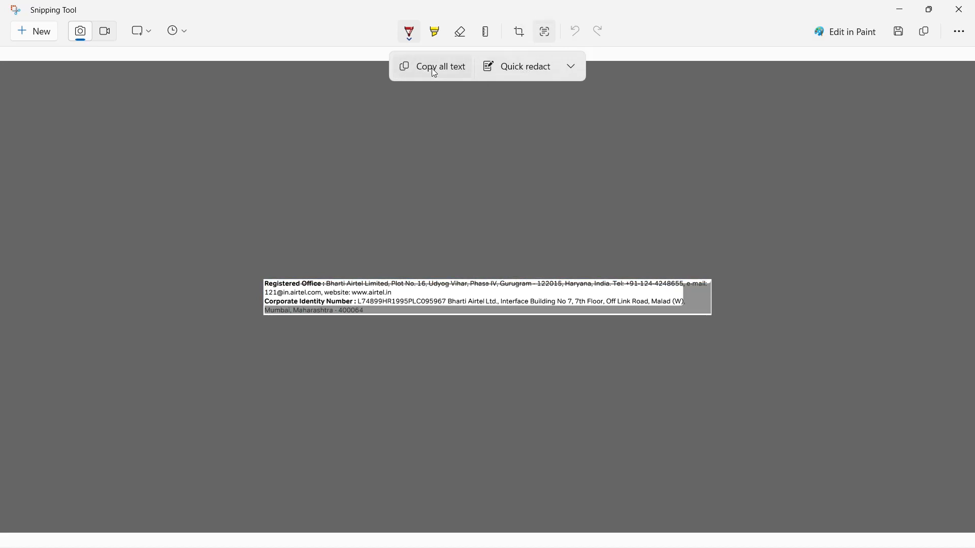
pyautogui.click(440, 67)
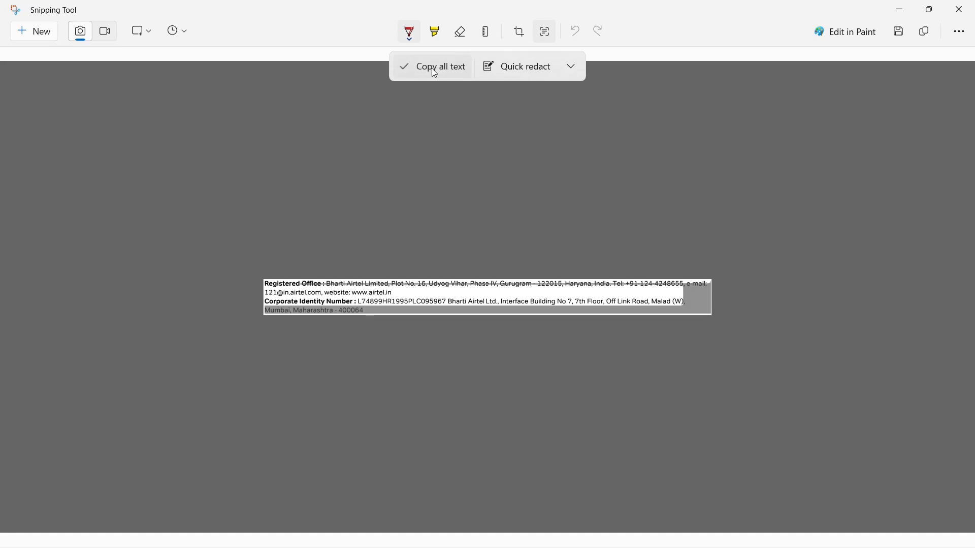
pyautogui.click(439, 67)
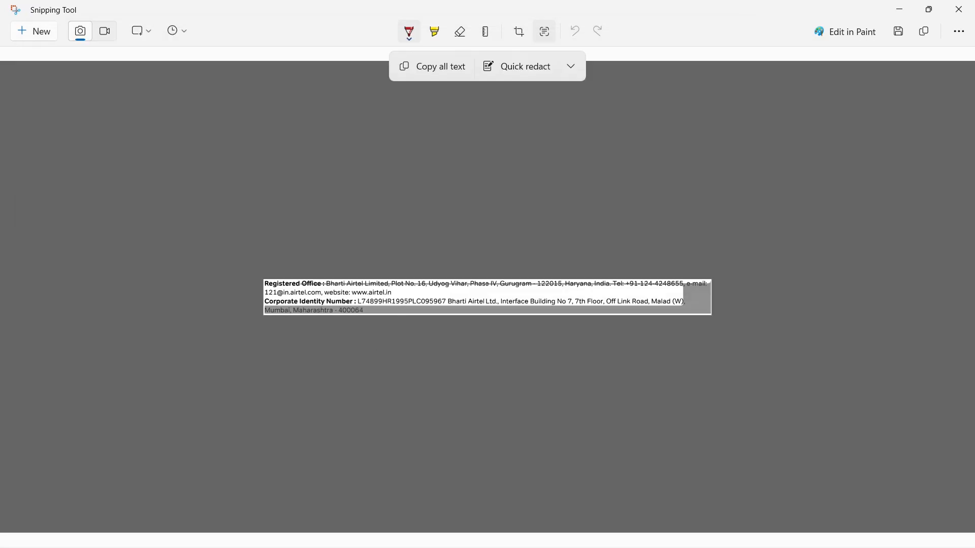
# Select the Corporate Identity Number and Quick redact the phone number and e-mail address.
pyautogui.doubleClick(401, 302)
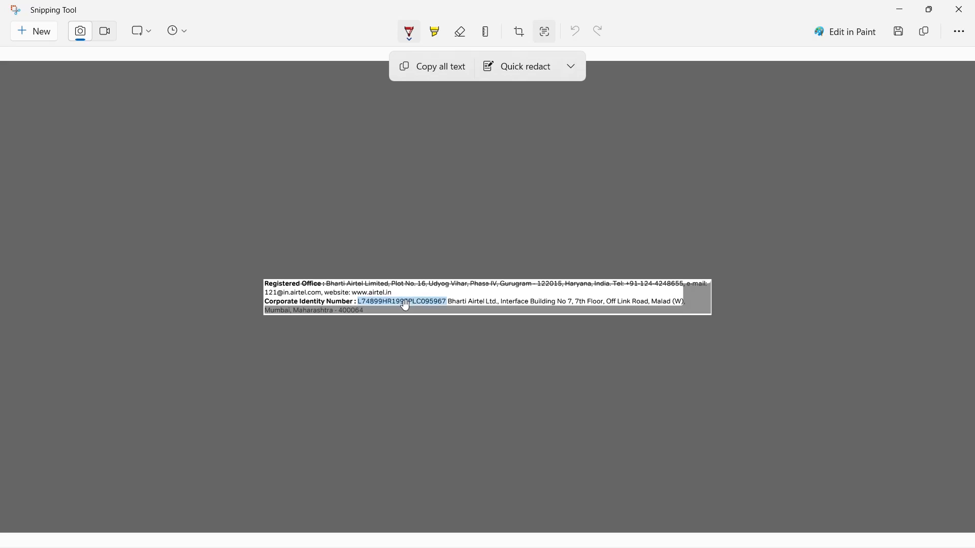
pyautogui.click(439, 67)
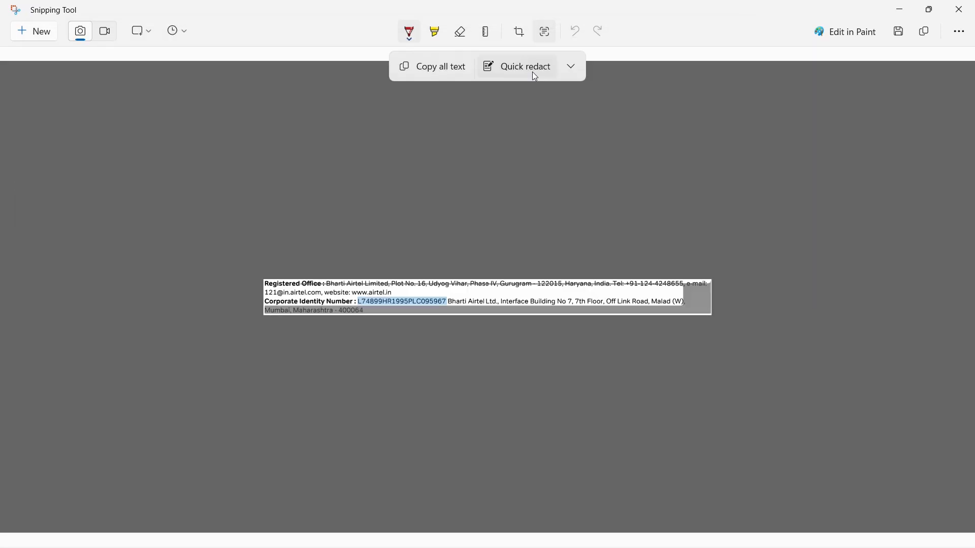
pyautogui.click(569, 67)
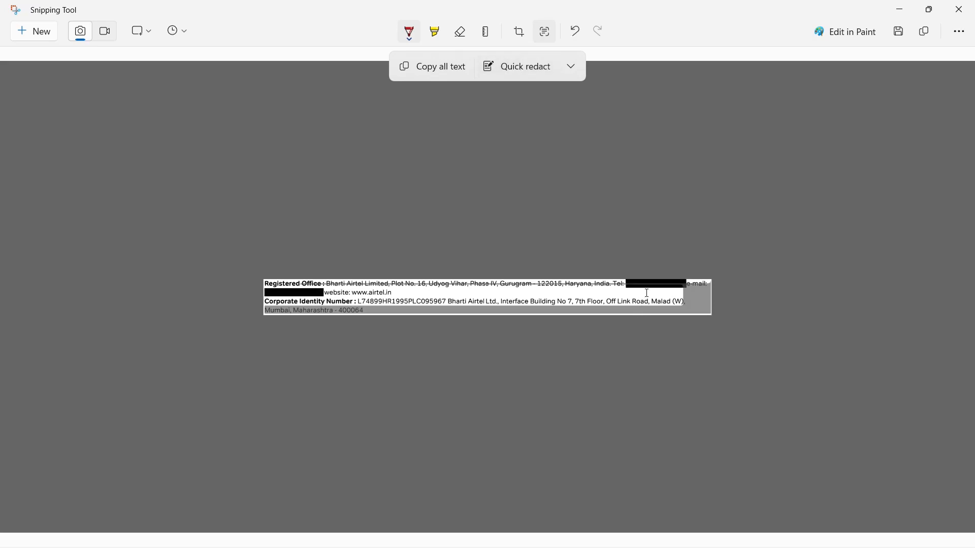
pyautogui.moveTo(831, 78)
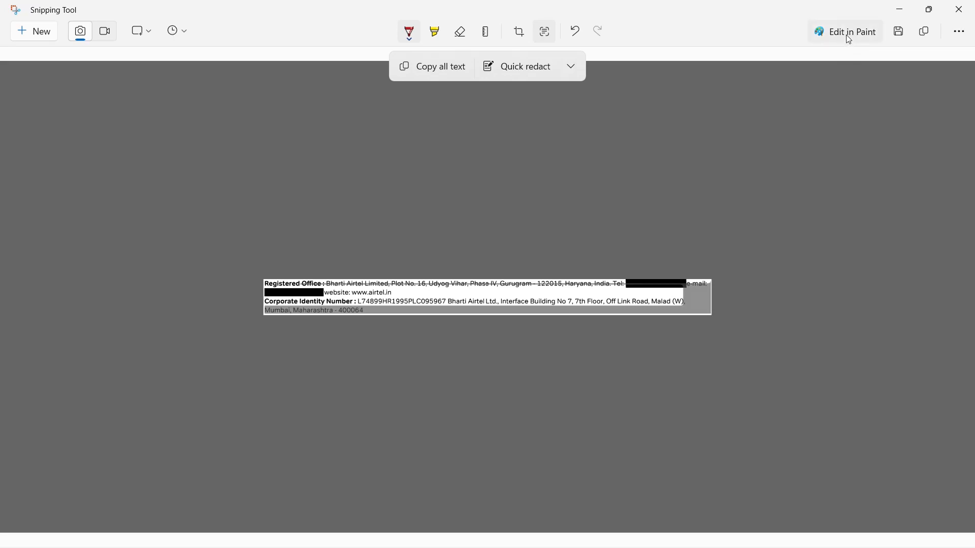
# Send the redacted snip to Paint, then start searching for another app.
pyautogui.click(850, 31)
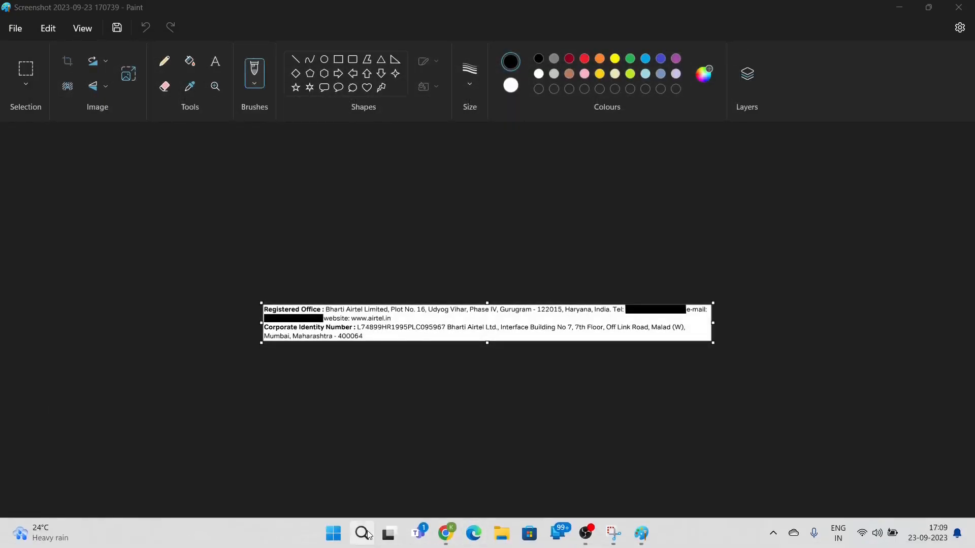
pyautogui.click(361, 534)
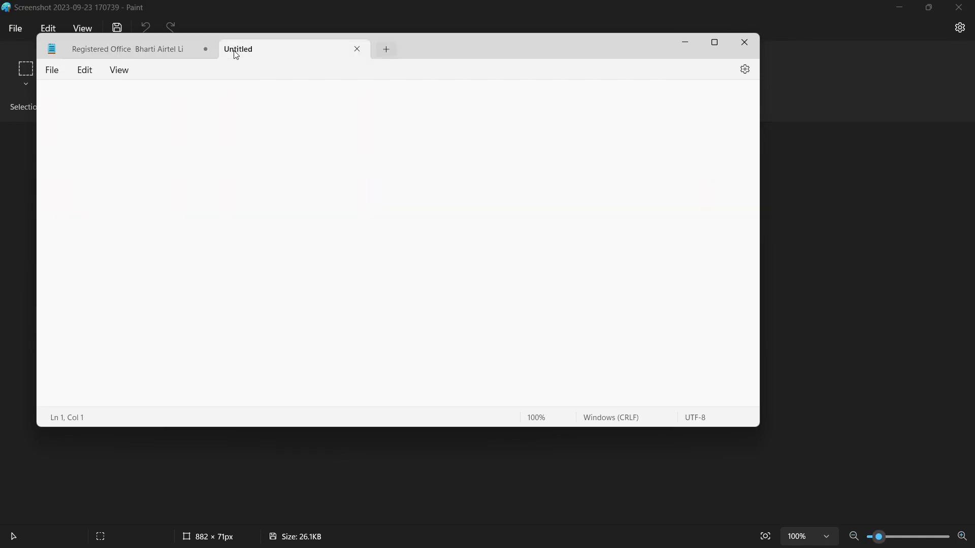
pyautogui.moveTo(386, 48)
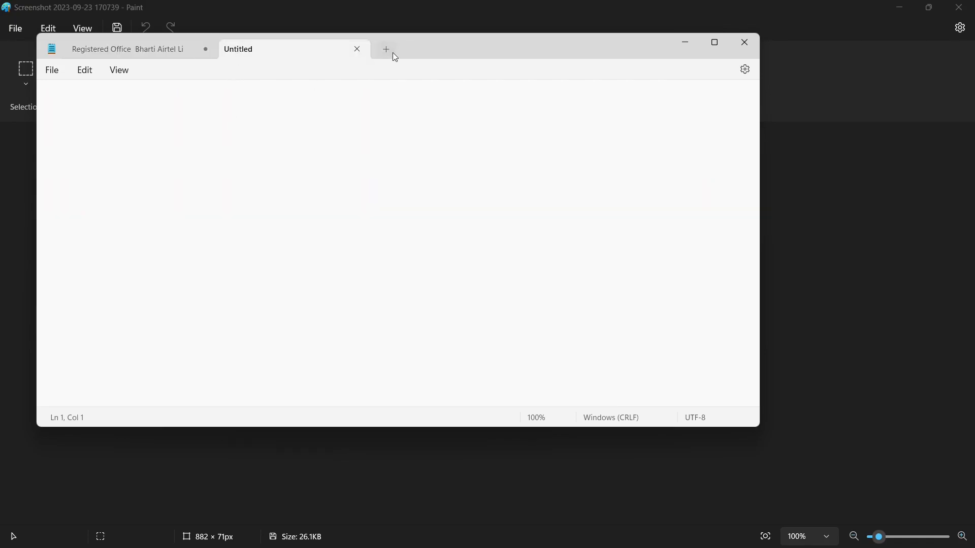
# Add a new Notepad tab with the text 'hjfjghfhjg', then close the apps.
pyautogui.click(386, 49)
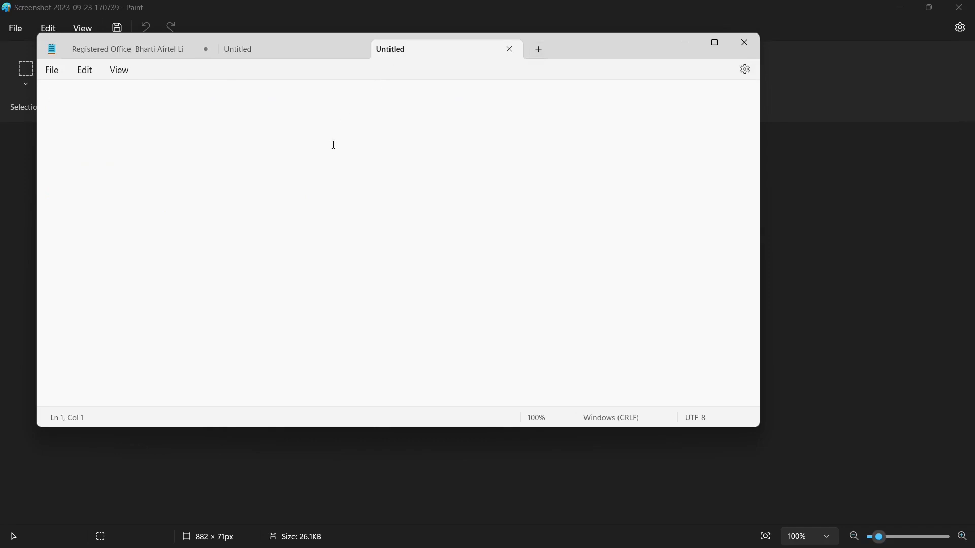
pyautogui.write('hjfjghfhjg')
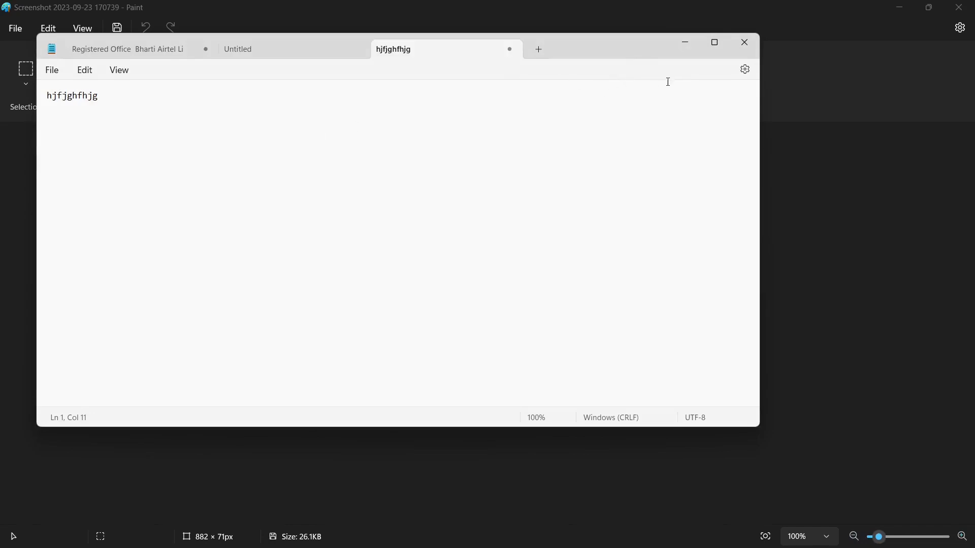
pyautogui.click(745, 69)
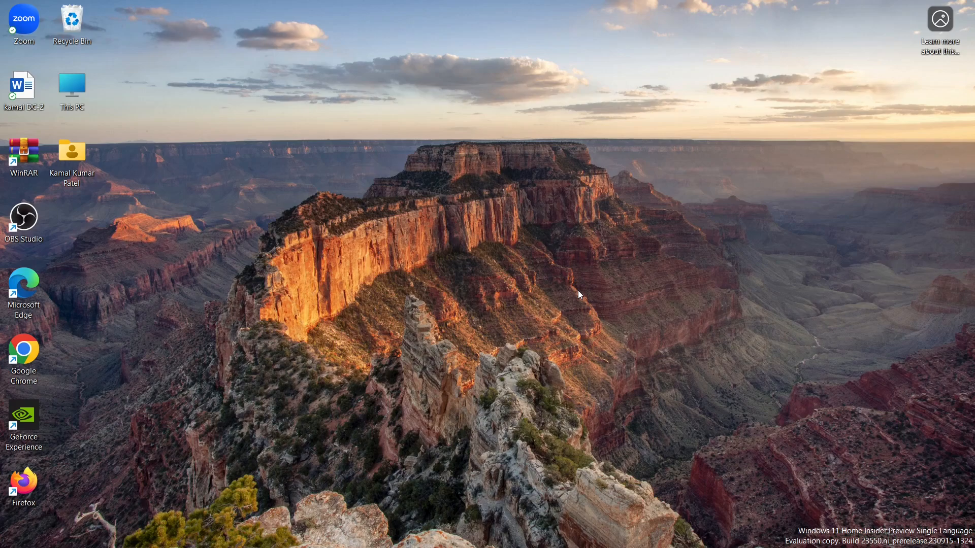
# Launch Settings from the Start menu's pinned apps to reach its Home page.
pyautogui.click(361, 533)
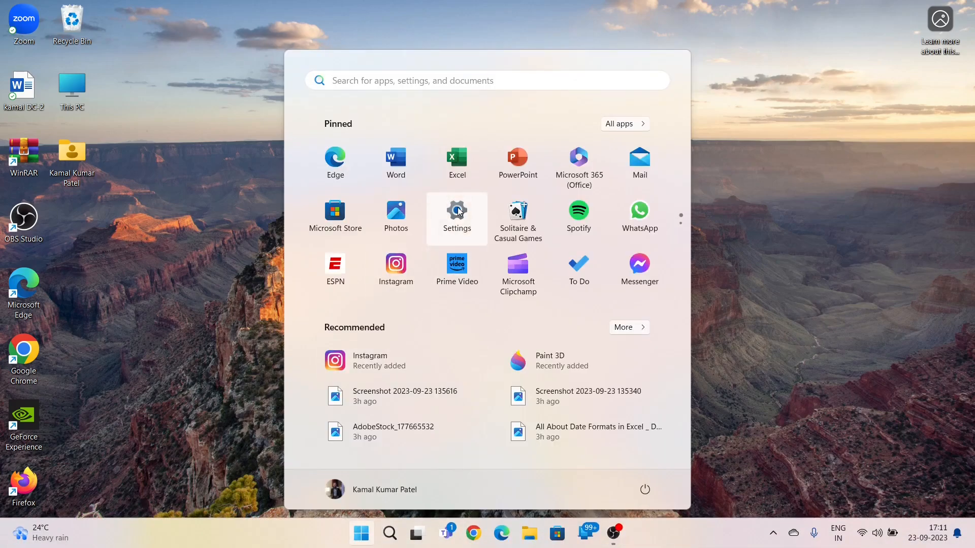
pyautogui.click(456, 213)
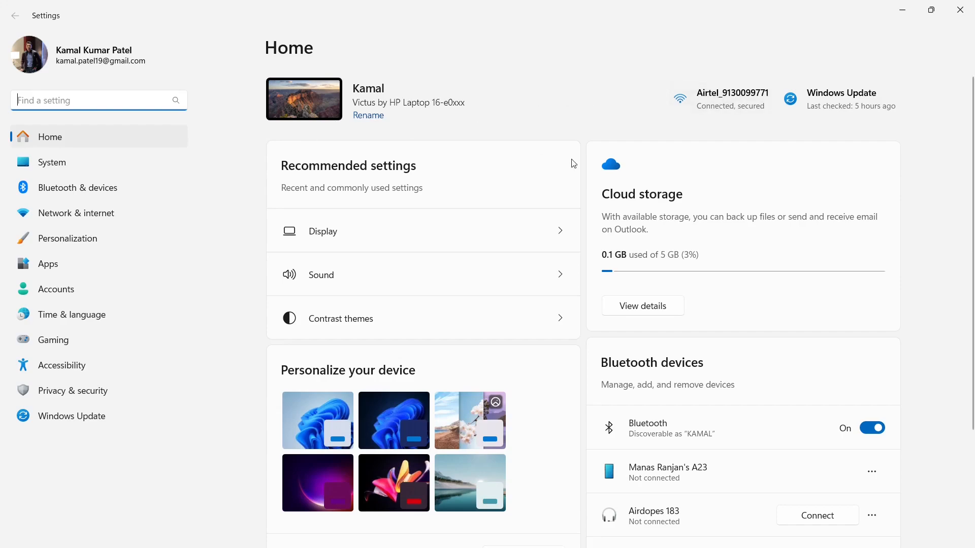
pyautogui.moveTo(969, 219)
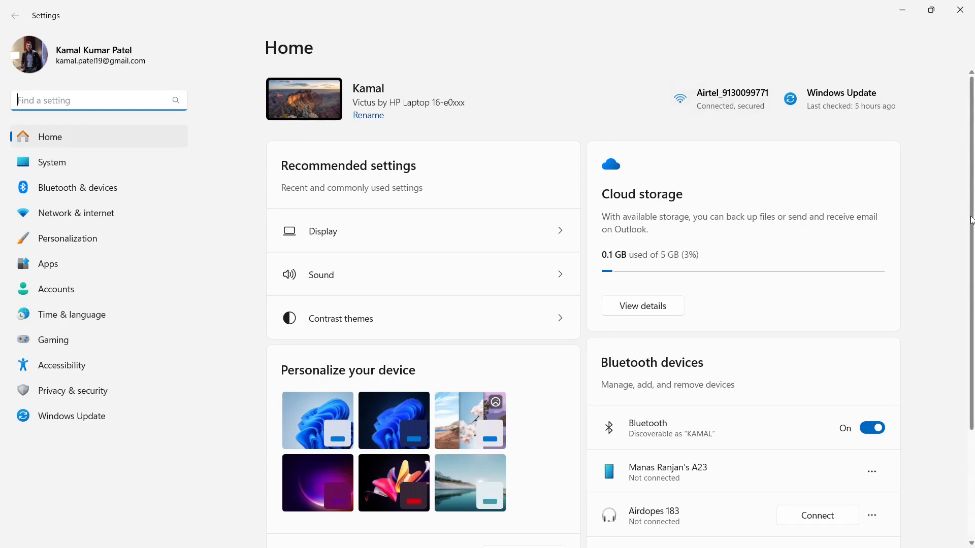